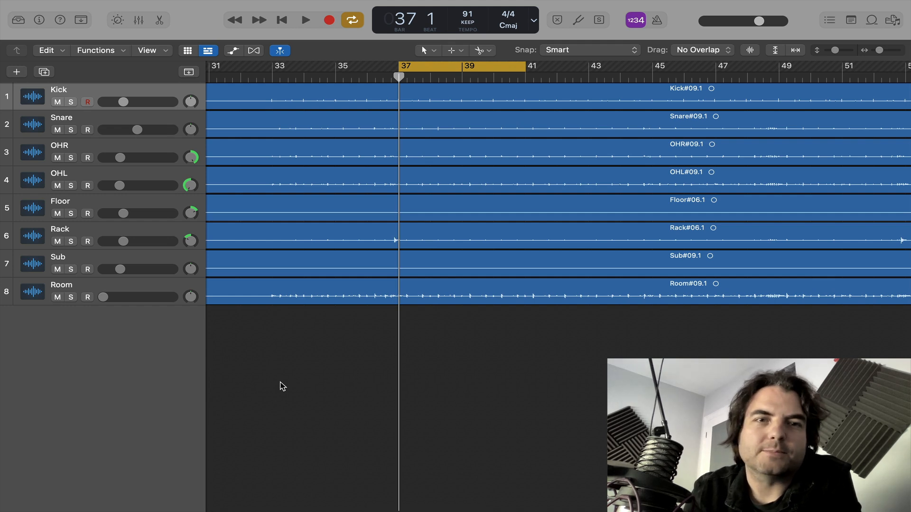
pyautogui.moveTo(280, 422)
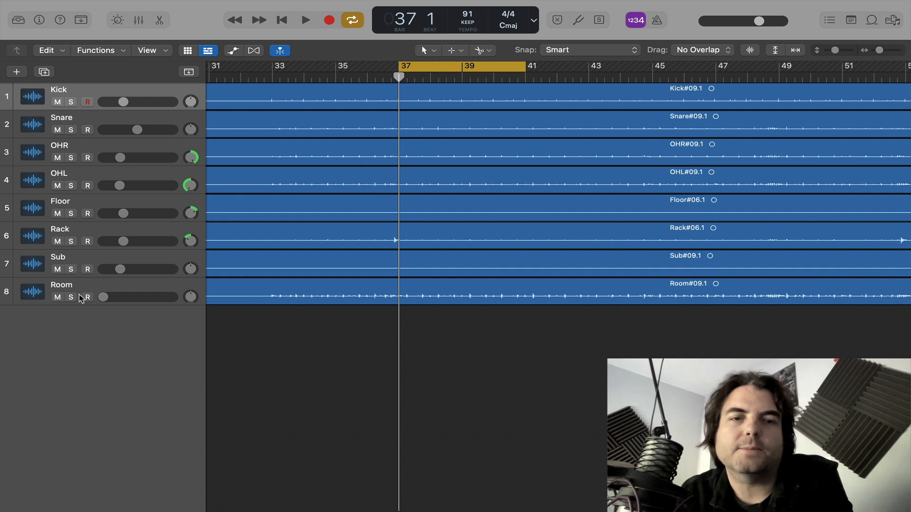
# Show the Mixer for the eight drum tracks and open the Kick strip's group assignment options
pyautogui.click(303, 19)
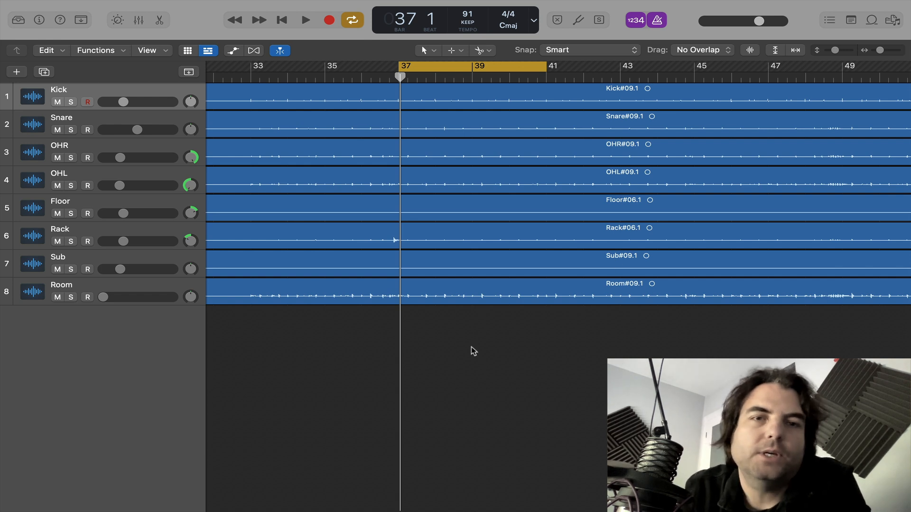
pyautogui.moveTo(459, 390)
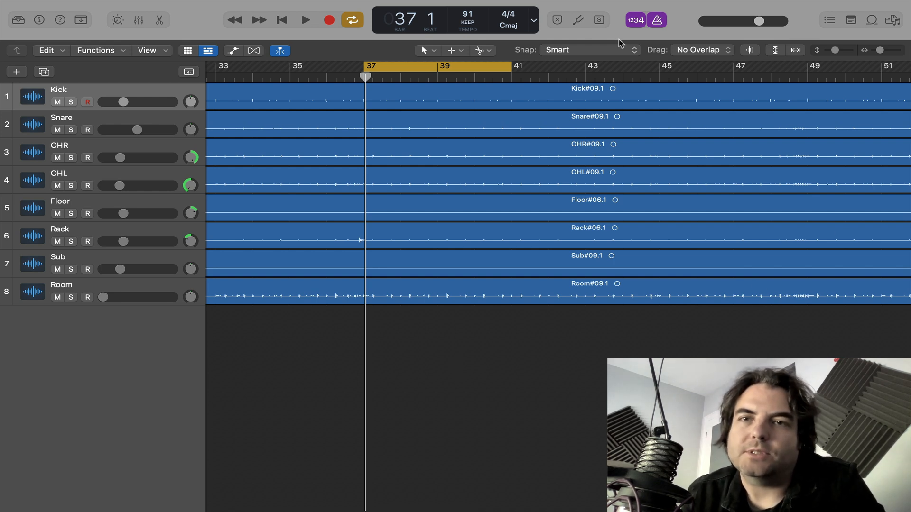
pyautogui.moveTo(501, 367)
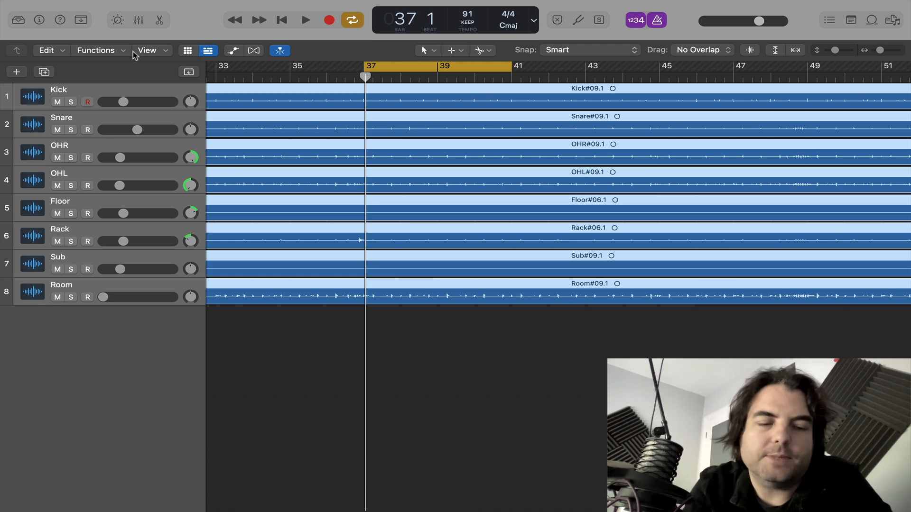
pyautogui.click(137, 19)
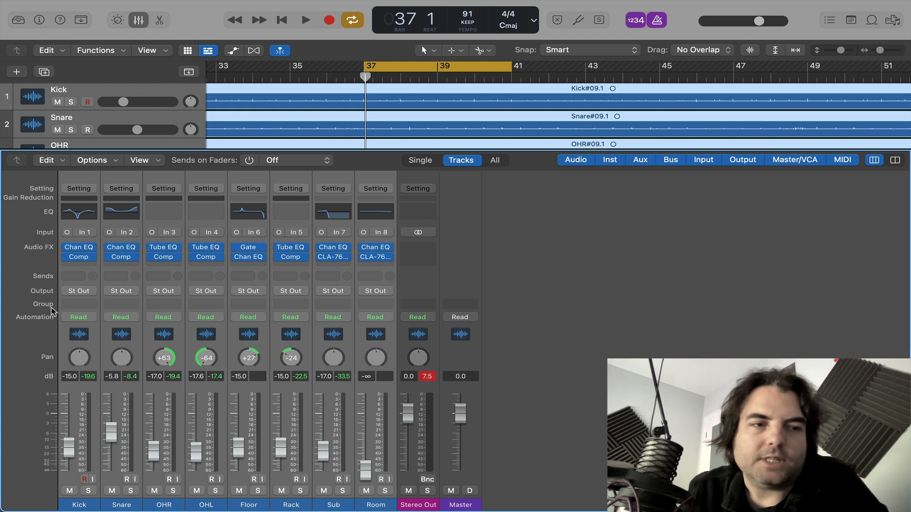
pyautogui.click(79, 304)
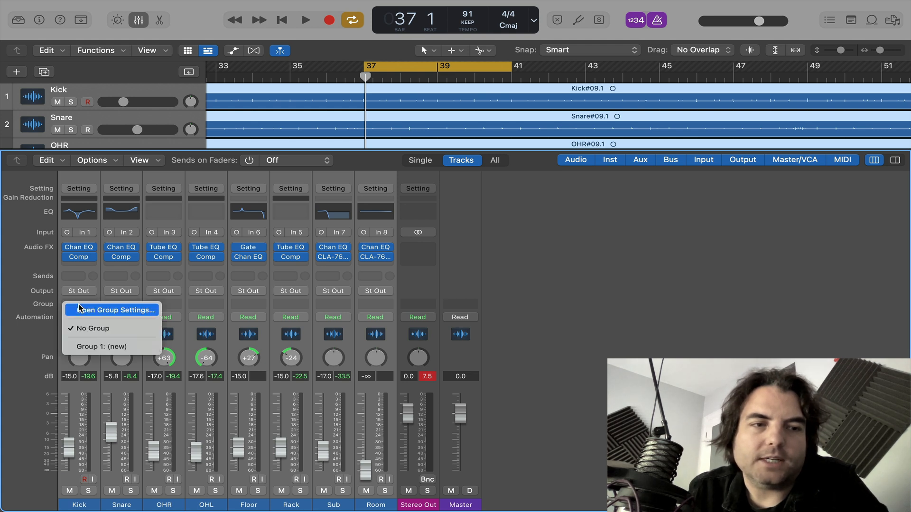
pyautogui.moveTo(88, 347)
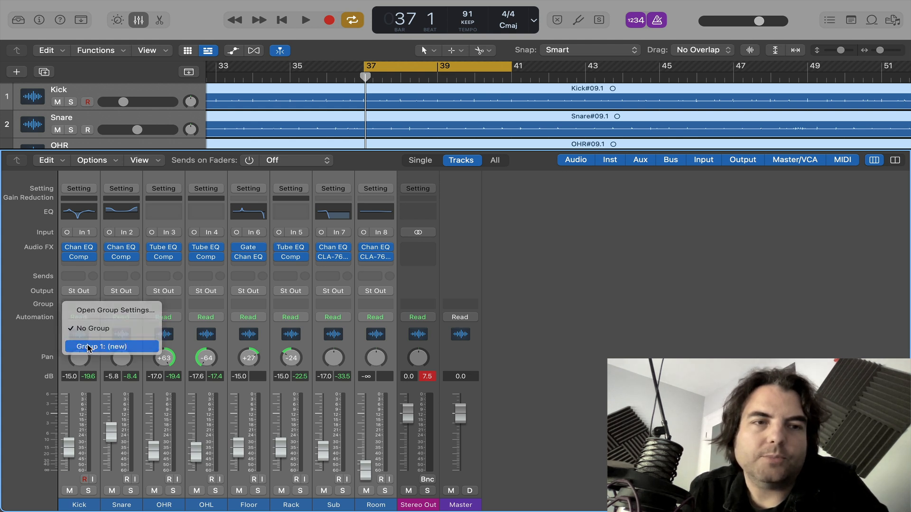
# Create a new group for the drum tracks and name it 'Drums'
pyautogui.click(107, 347)
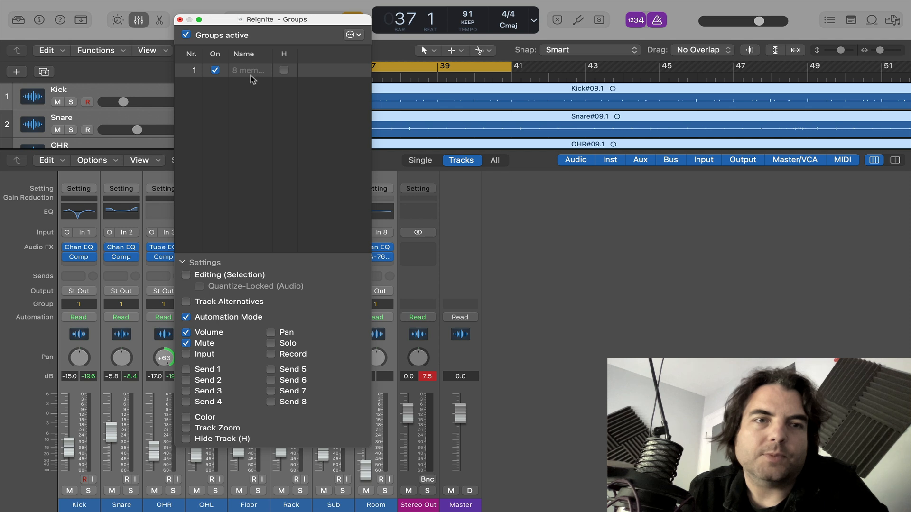
pyautogui.doubleClick(250, 70)
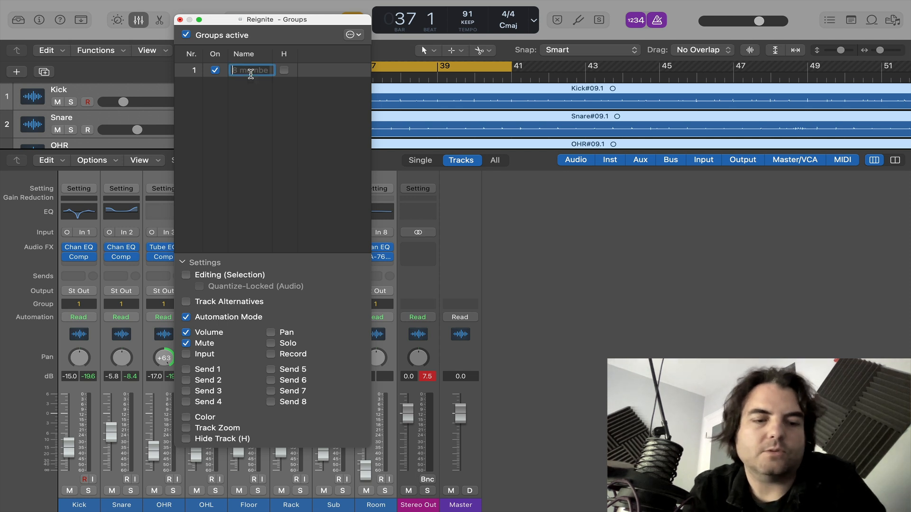
pyautogui.write('Drums')
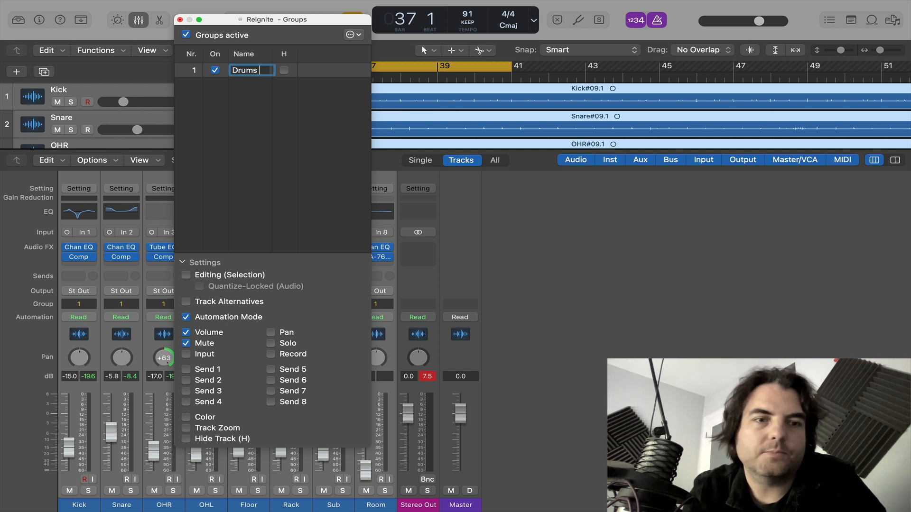
pyautogui.press('Return')
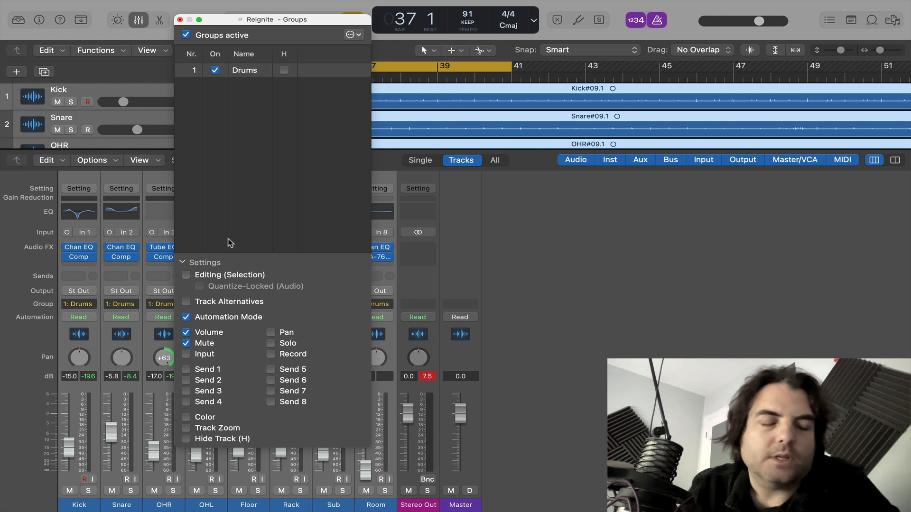
pyautogui.moveTo(215, 293)
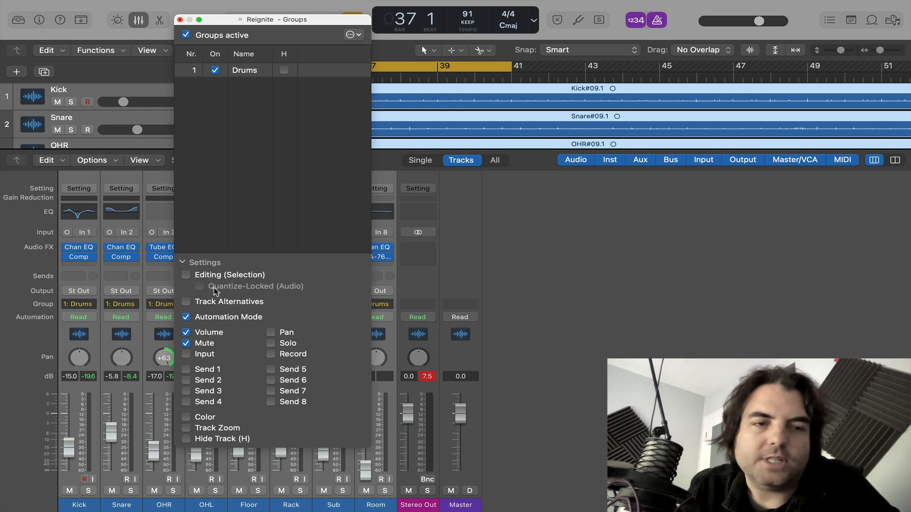
# Link editing selection and quantize lock, unlink volume, and close group settings
pyautogui.click(186, 275)
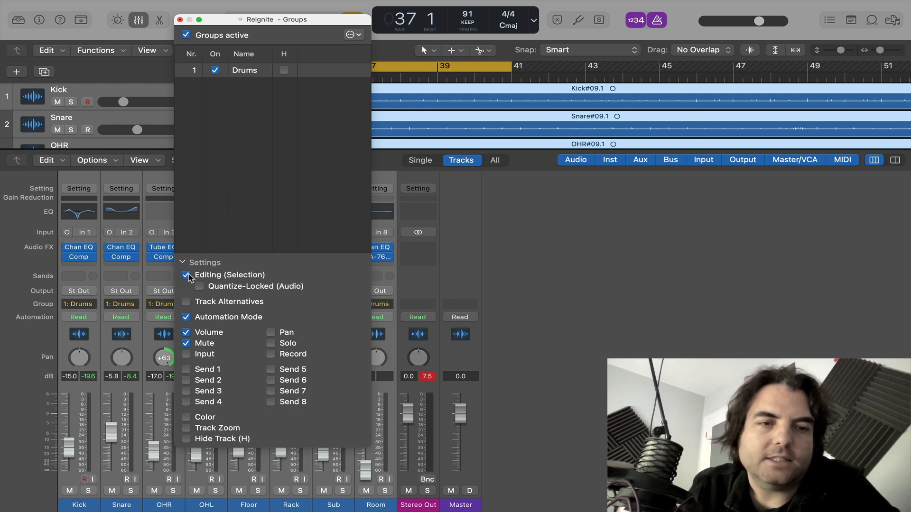
pyautogui.click(199, 287)
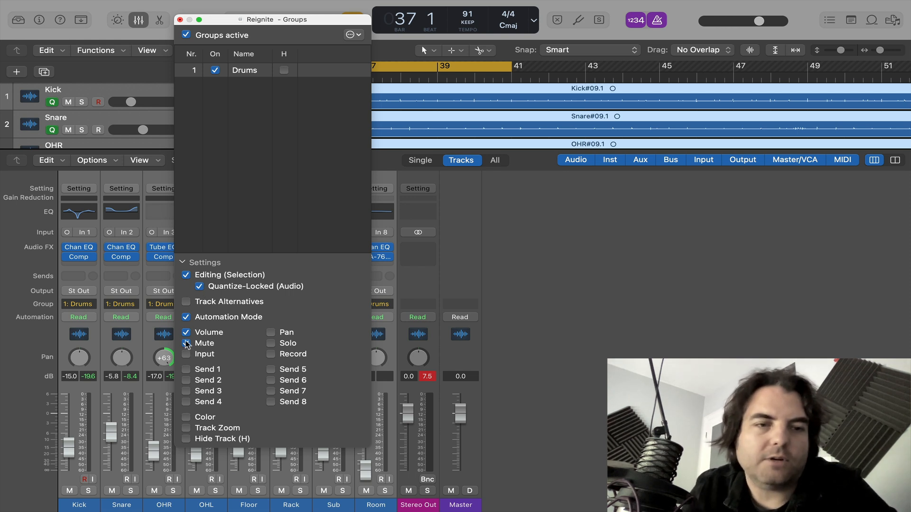
pyautogui.click(186, 344)
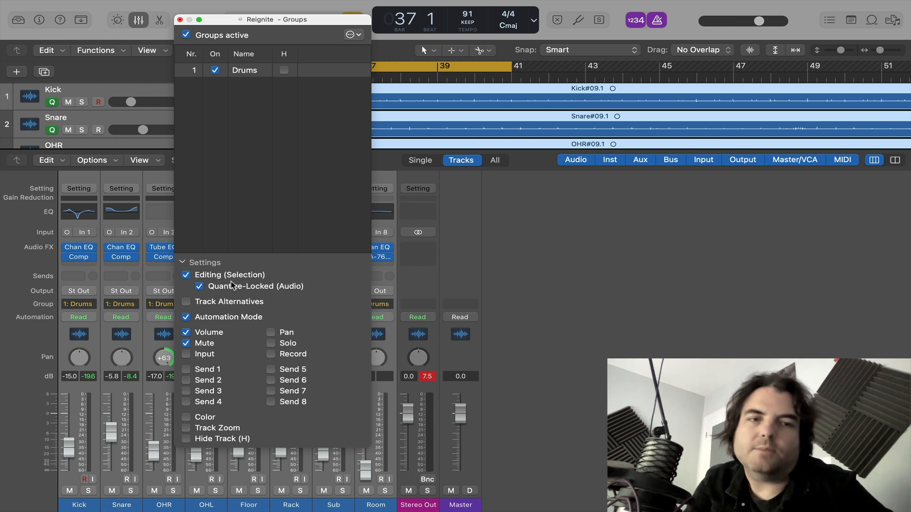
pyautogui.moveTo(278, 268)
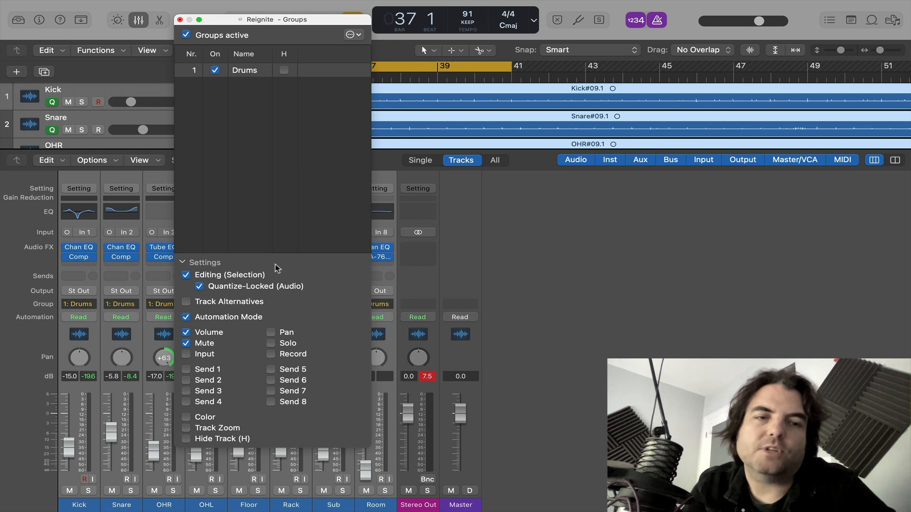
pyautogui.moveTo(335, 242)
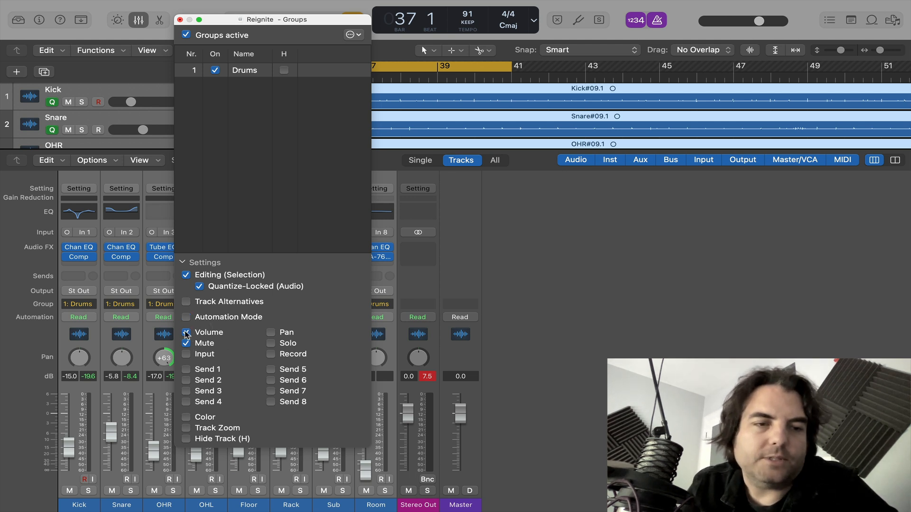
pyautogui.click(186, 343)
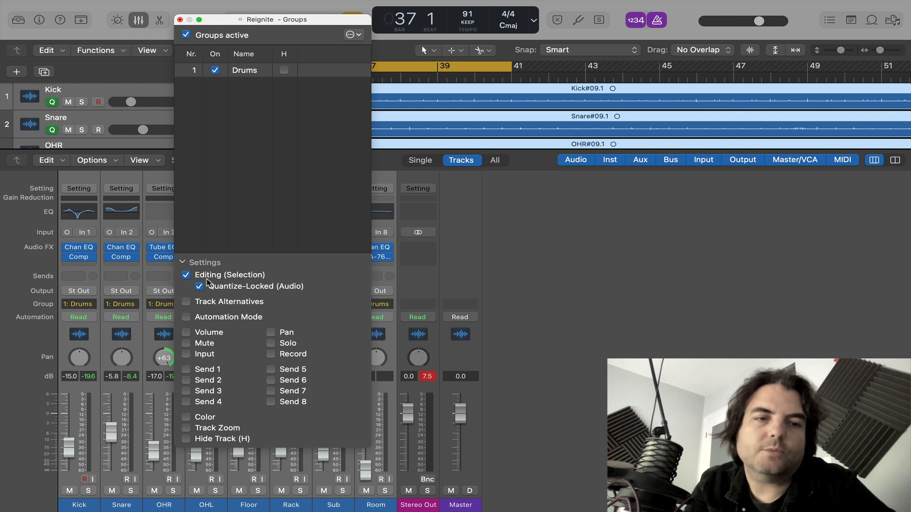
pyautogui.click(183, 18)
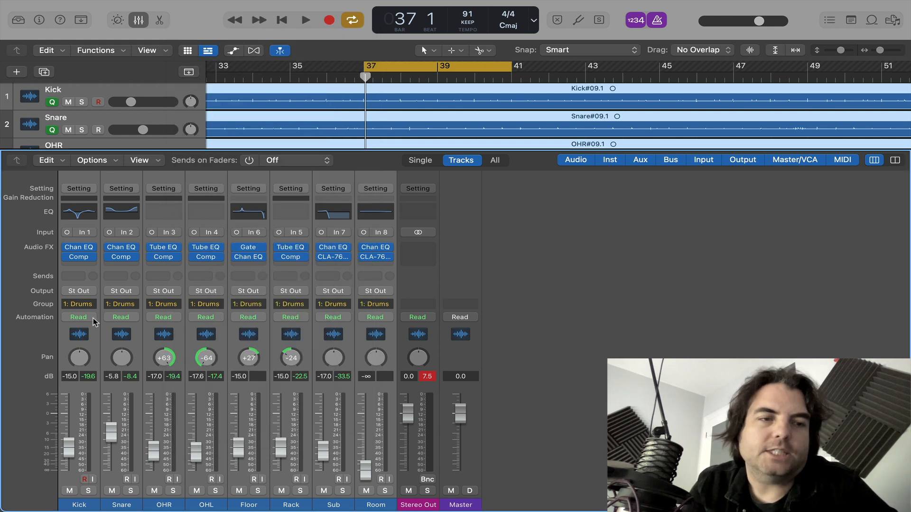
pyautogui.moveTo(148, 26)
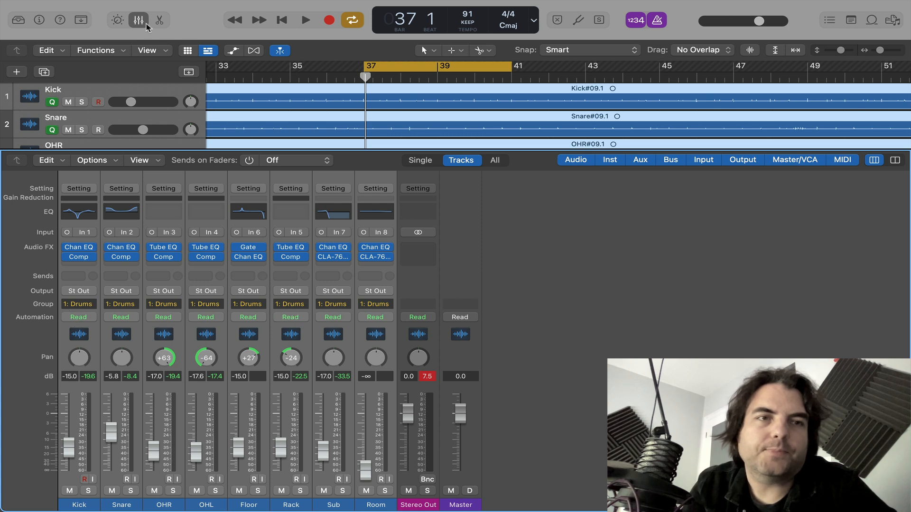
# Hide the Mixer to return to the arrangement of eight grouped drum tracks
pyautogui.click(140, 20)
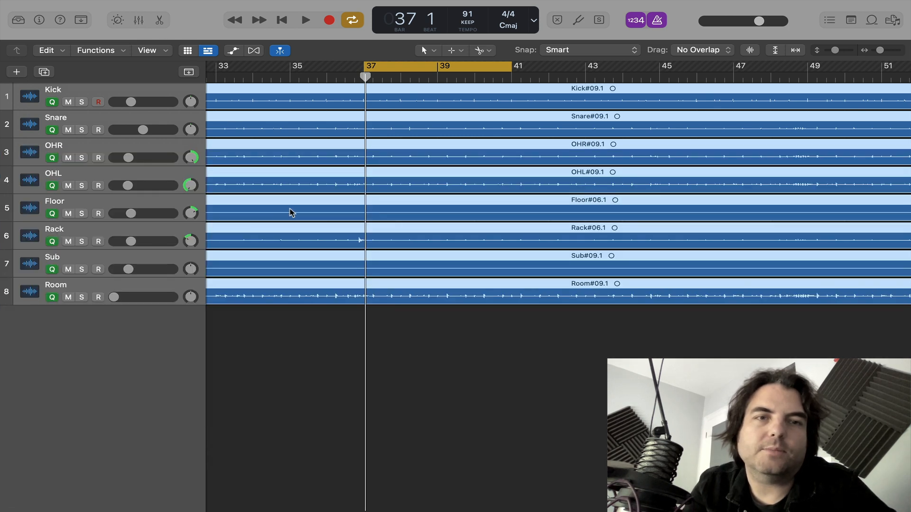
pyautogui.moveTo(187, 16)
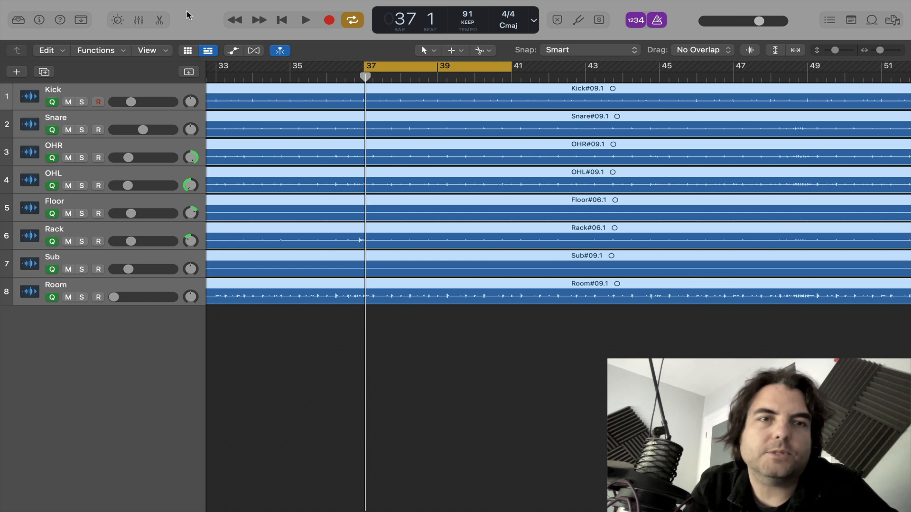
pyautogui.moveTo(254, 51)
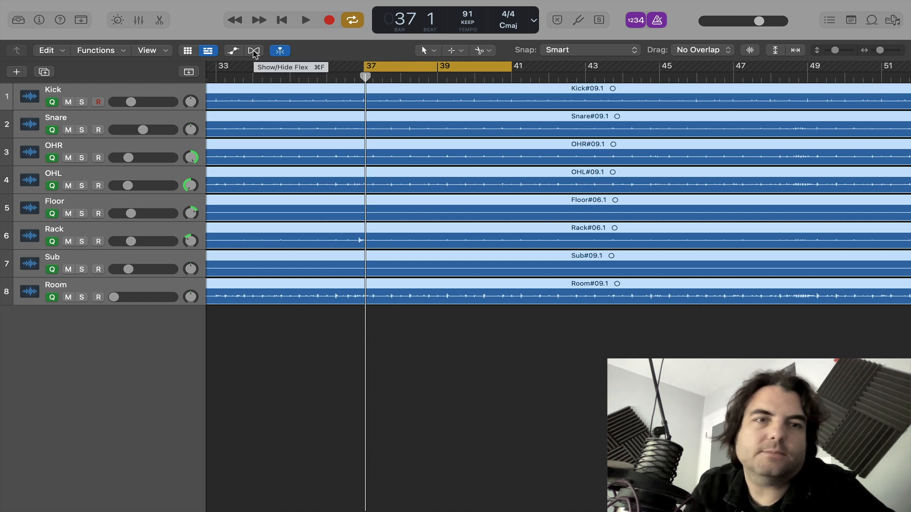
pyautogui.click(253, 51)
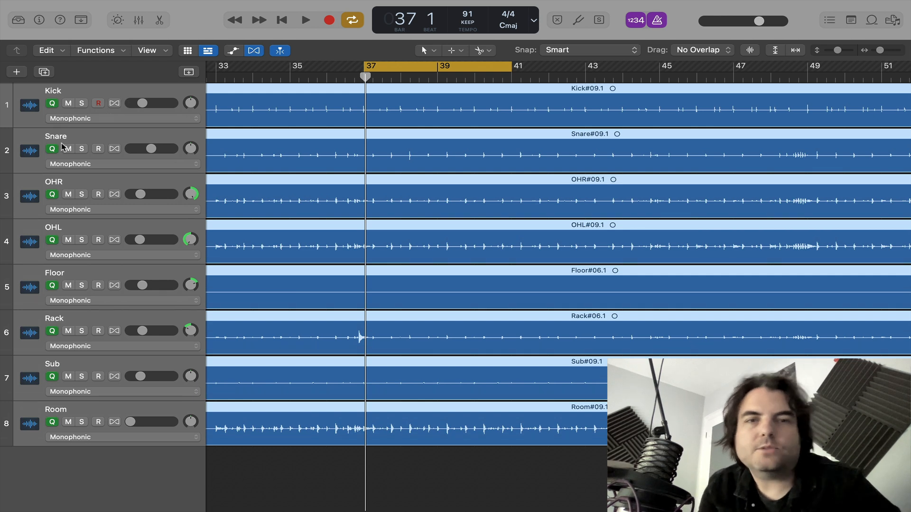
pyautogui.moveTo(68, 149)
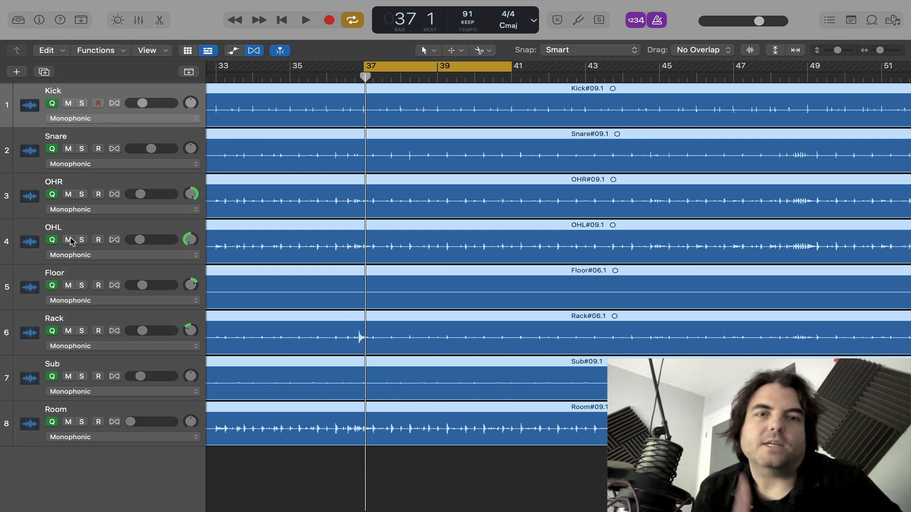
pyautogui.moveTo(68, 239)
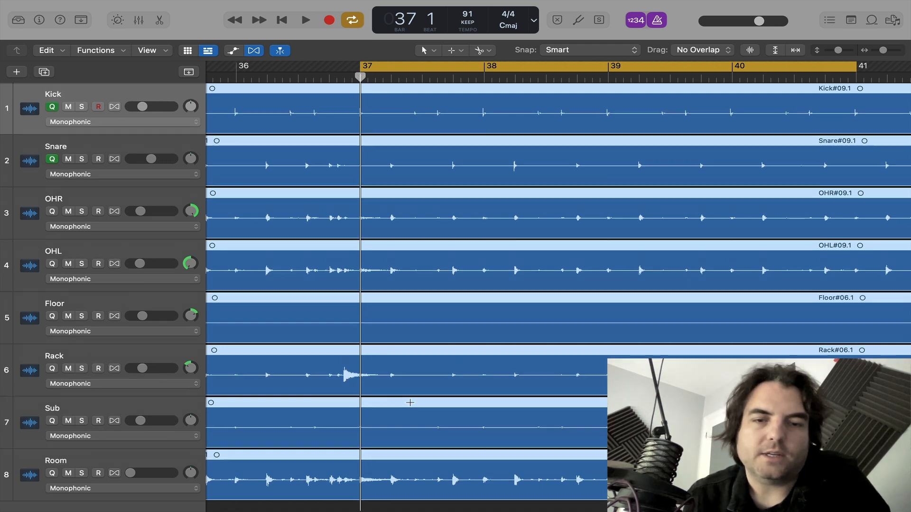
pyautogui.scroll(-3)
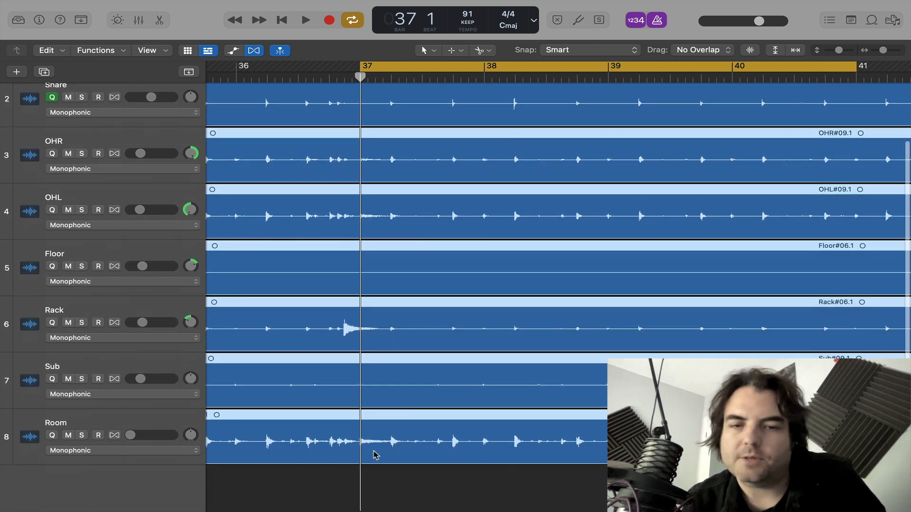
pyautogui.moveTo(451, 466)
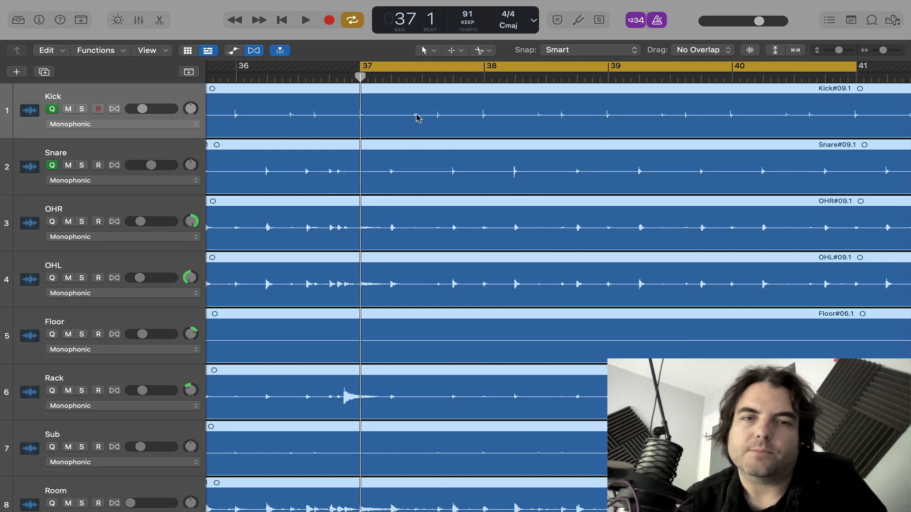
pyautogui.moveTo(566, 162)
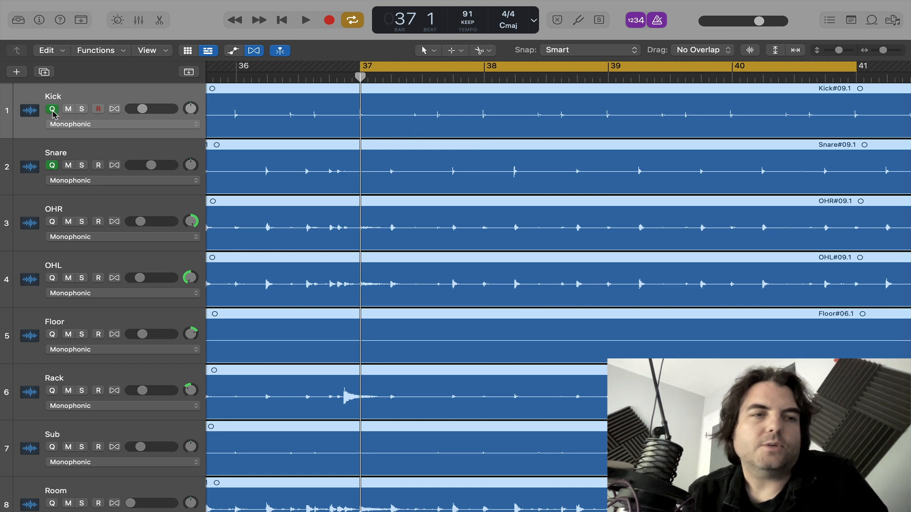
pyautogui.moveTo(62, 247)
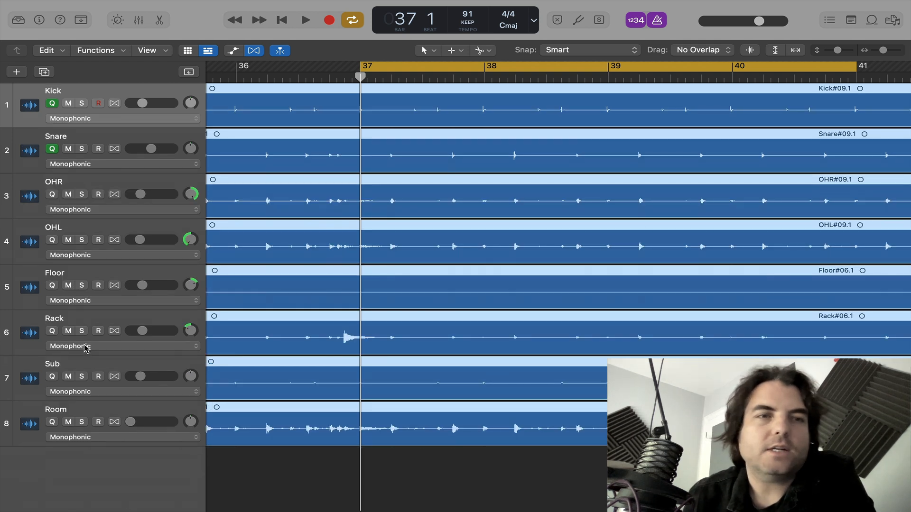
pyautogui.moveTo(20, 416)
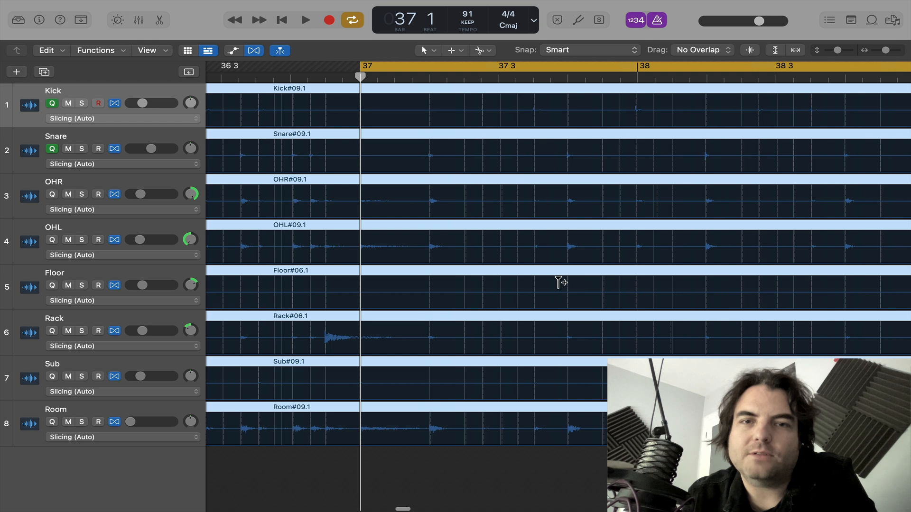
# Scroll the arrangement right across the drum tracks to view the slice markers
pyautogui.hscroll(3)
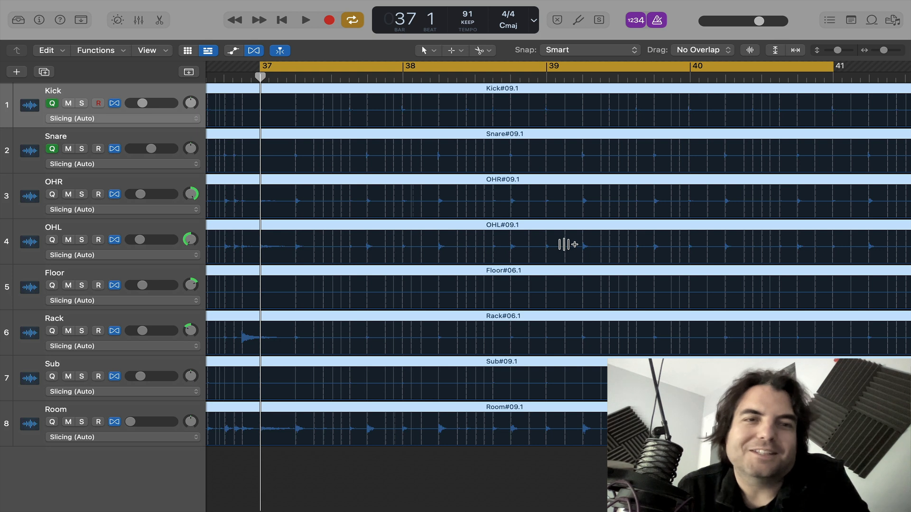
pyautogui.moveTo(196, 31)
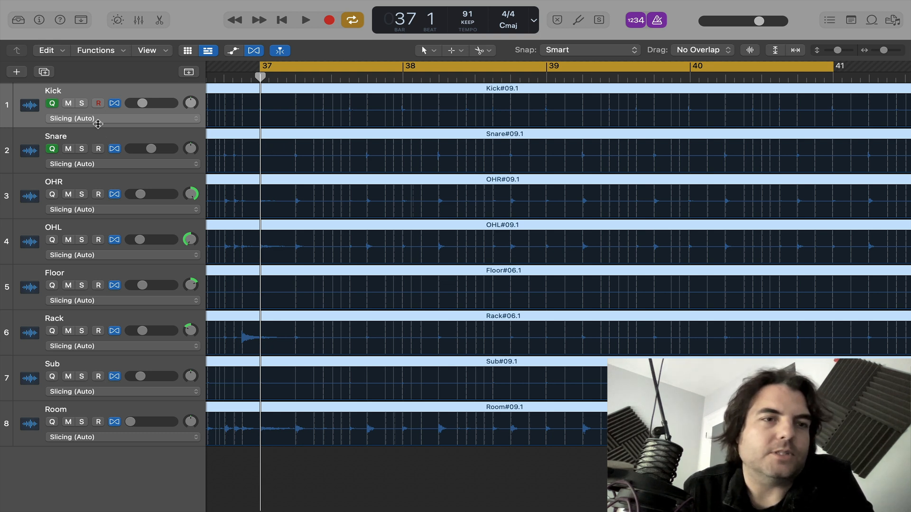
pyautogui.moveTo(114, 245)
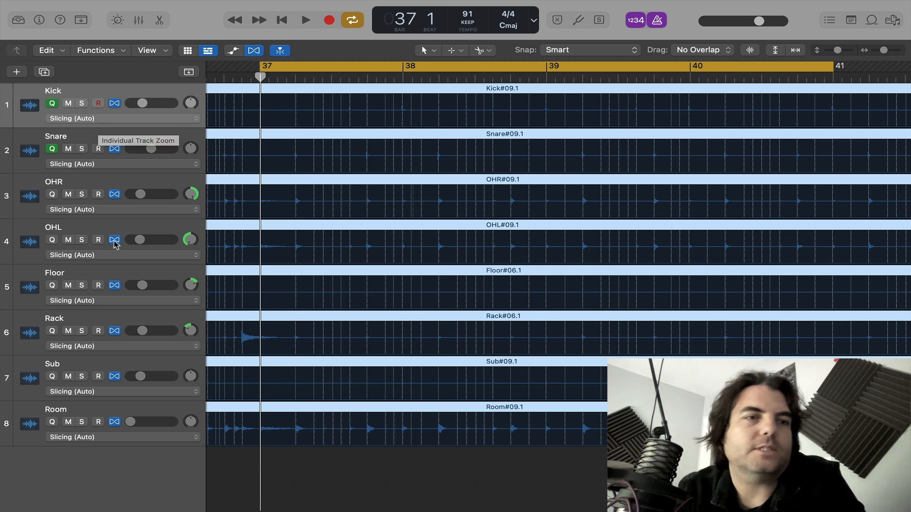
pyautogui.moveTo(511, 290)
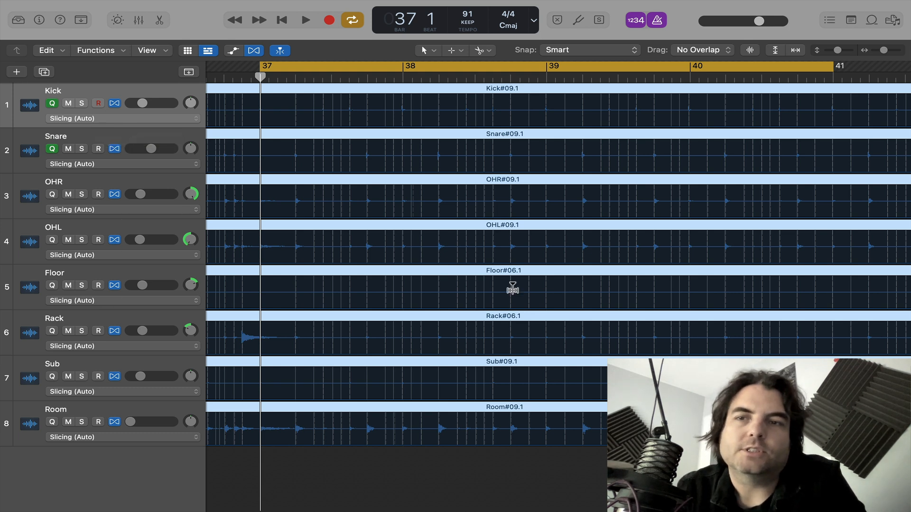
pyautogui.moveTo(192, 27)
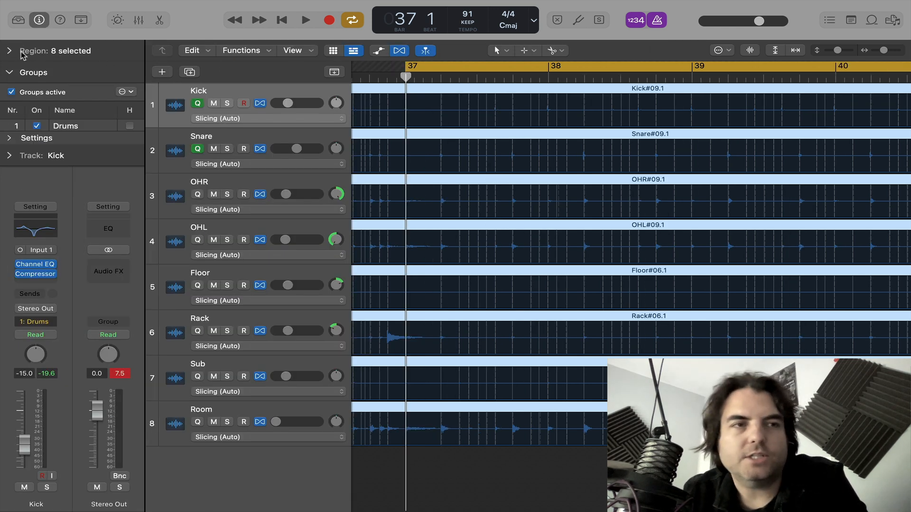
# Set the Region Inspector's Quantize value to 1/16 Note for the eight selected drum regions
pyautogui.click(8, 50)
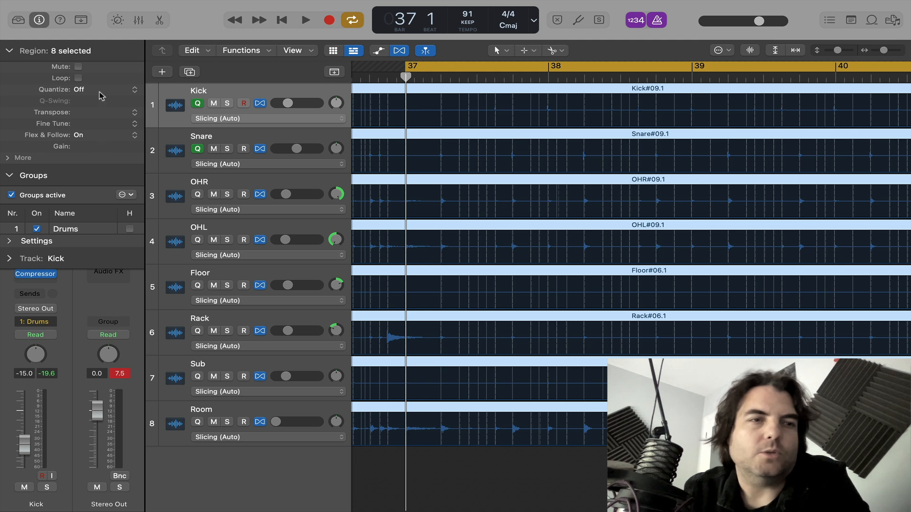
pyautogui.click(90, 90)
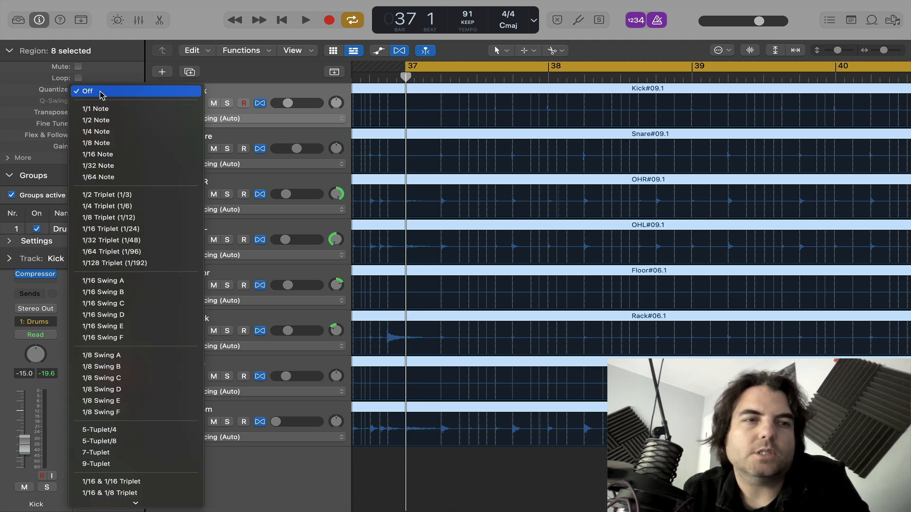
pyautogui.click(98, 155)
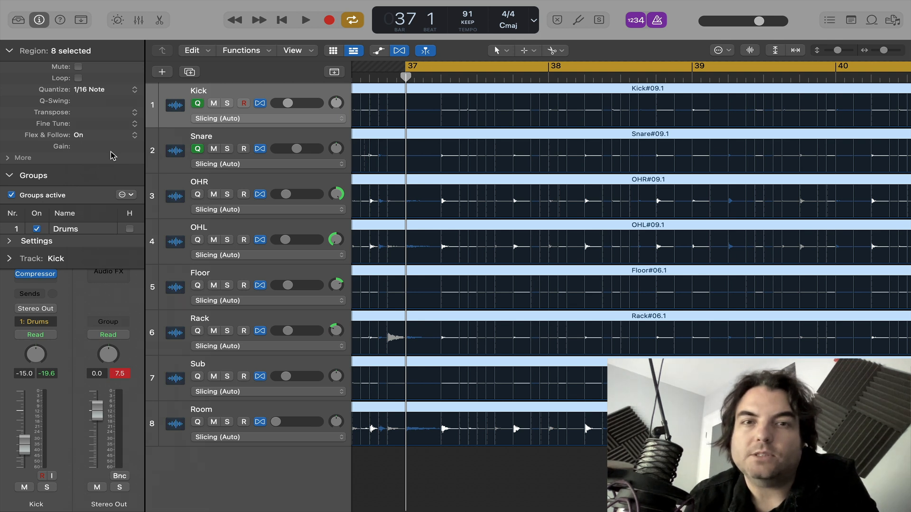
pyautogui.click(303, 19)
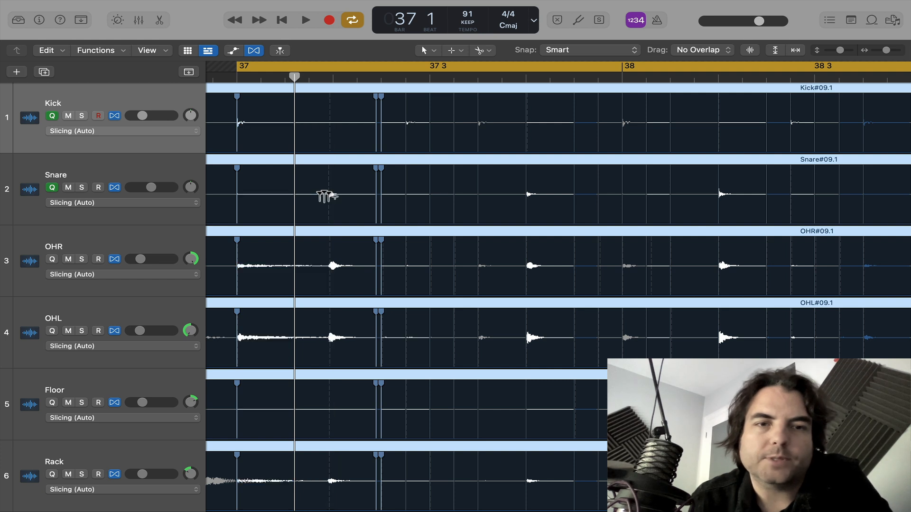
pyautogui.moveTo(338, 190)
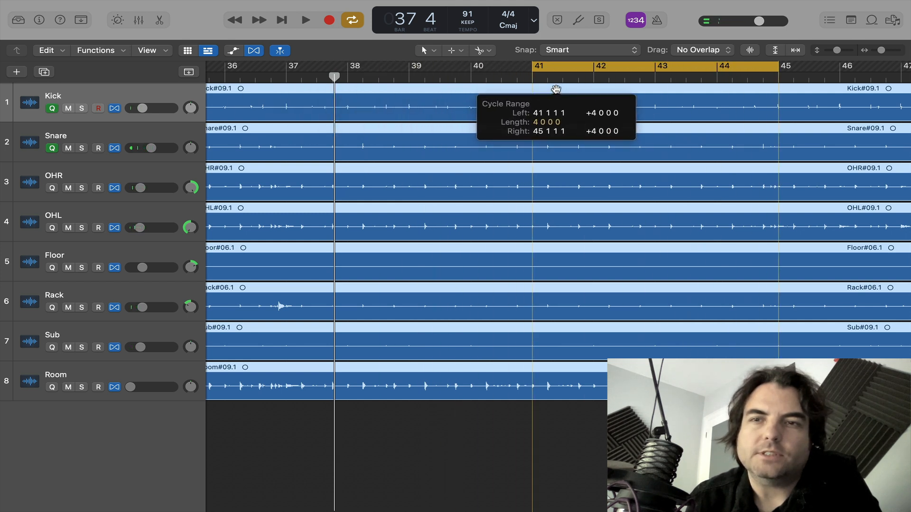
# Audition loops at bars 41–45, from bar 48, and 52–56, stopping playback after each
pyautogui.click(303, 19)
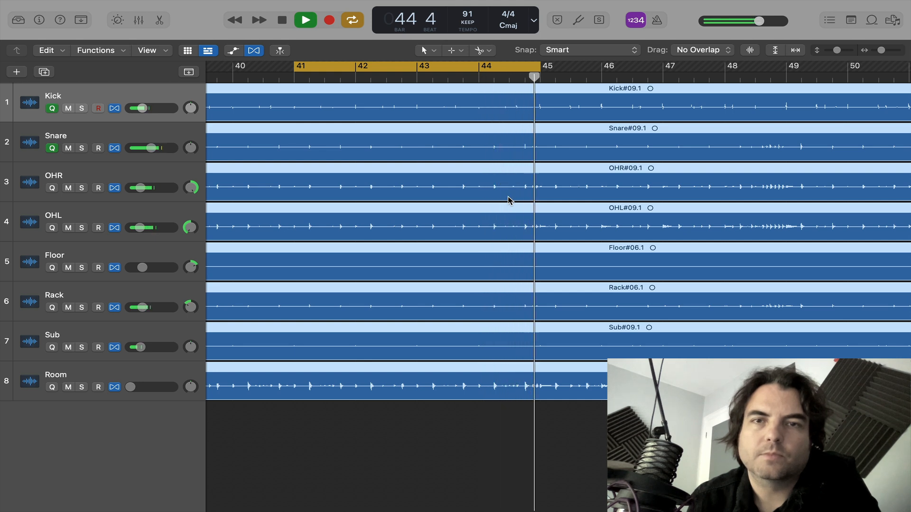
pyautogui.click(279, 20)
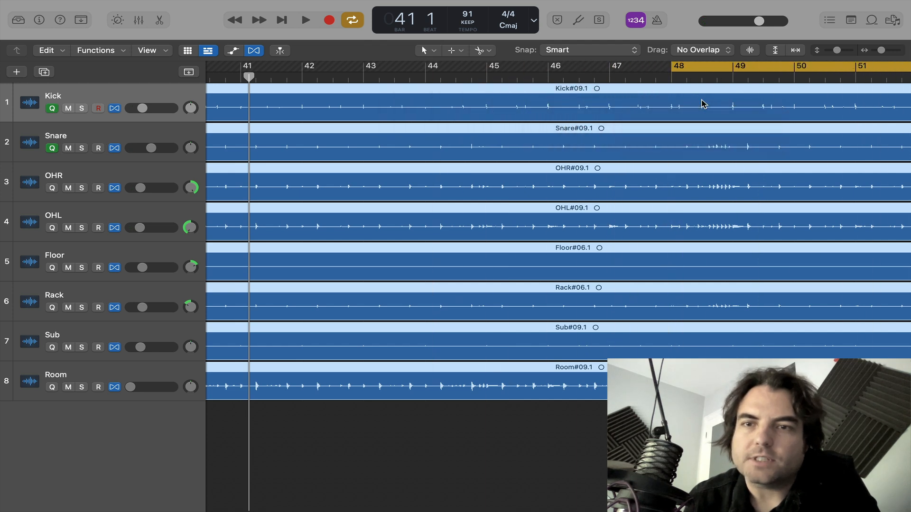
pyautogui.click(304, 19)
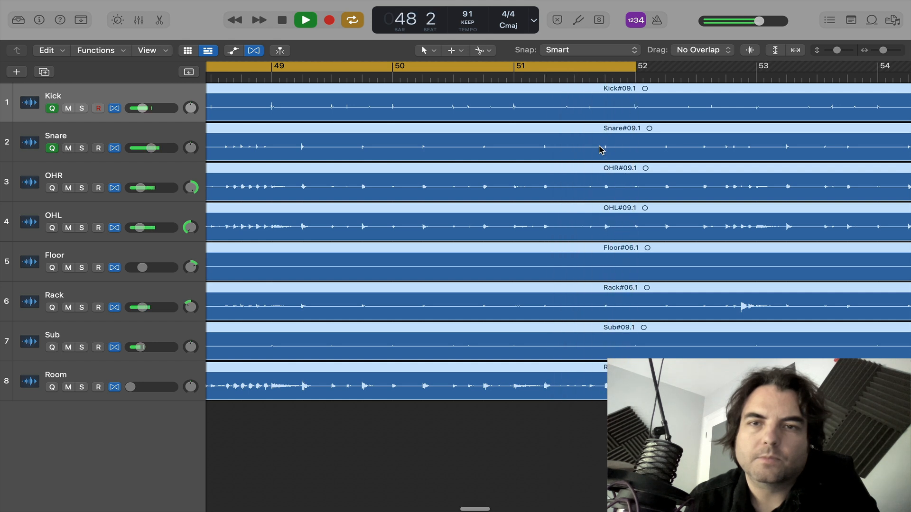
pyautogui.click(279, 73)
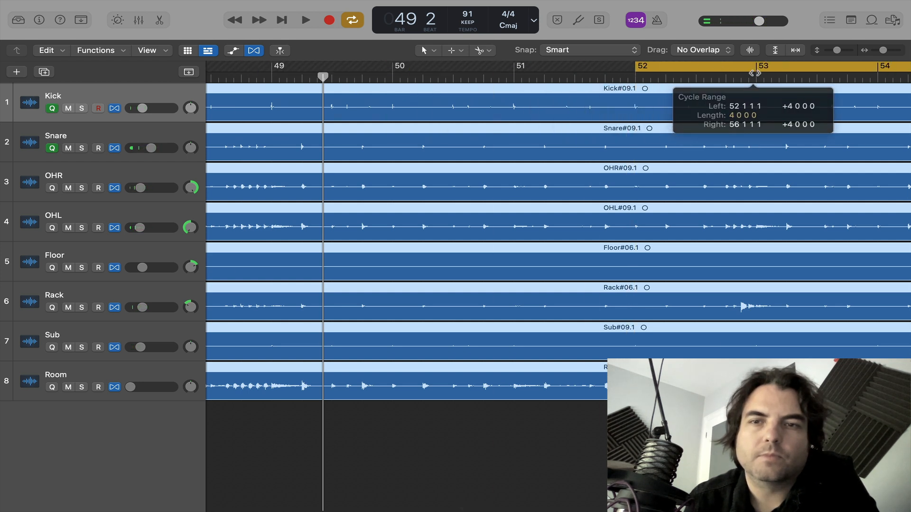
pyautogui.click(304, 19)
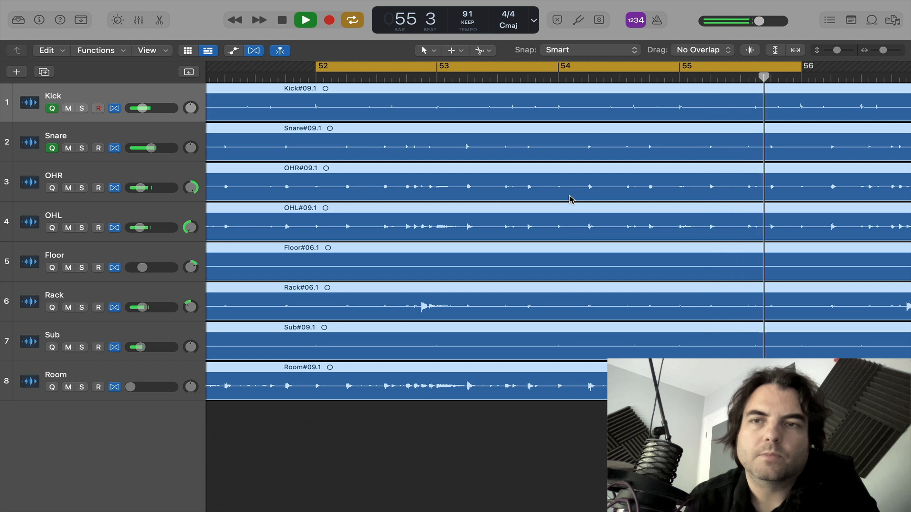
pyautogui.click(279, 20)
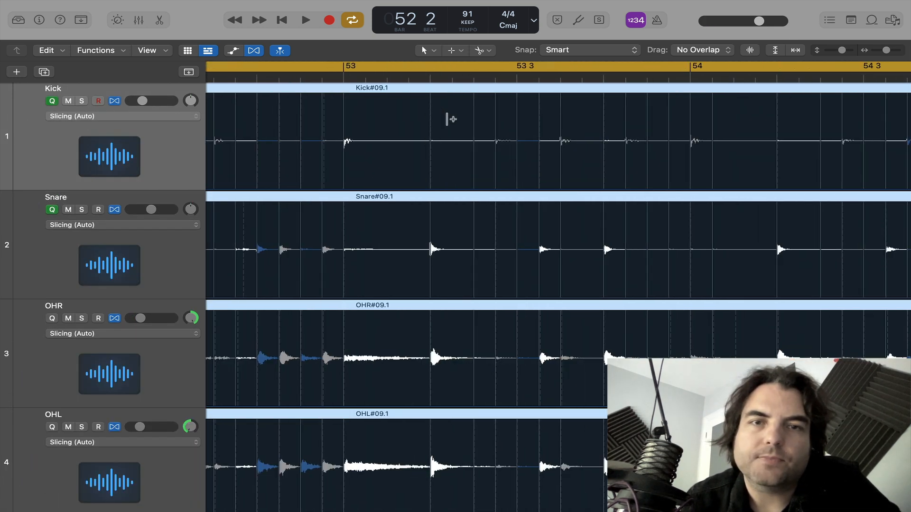
pyautogui.moveTo(430, 119)
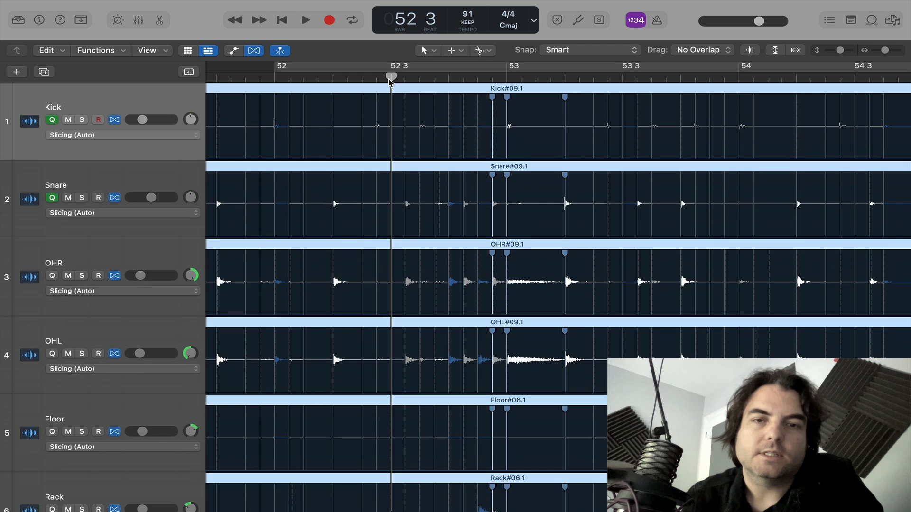
# Scroll down and left to inspect the sliced hits around bar 52
pyautogui.scroll(-3)
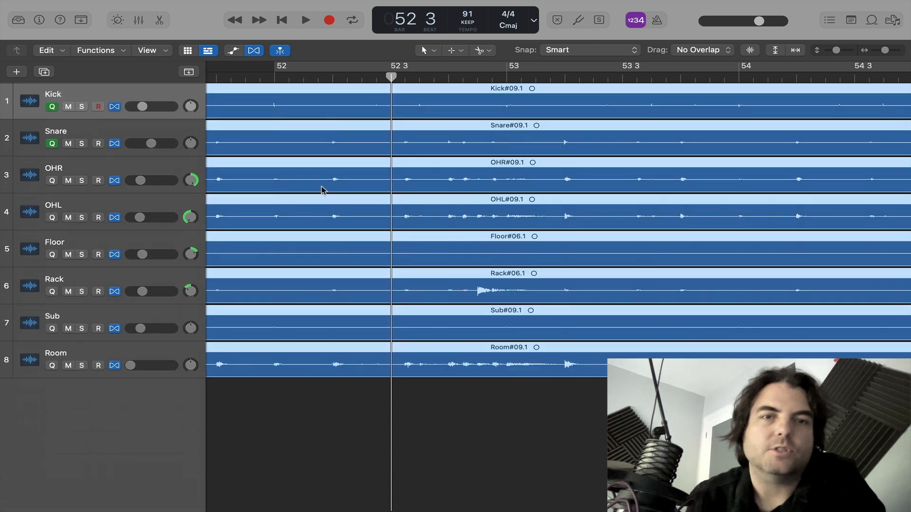
pyautogui.hscroll(-3)
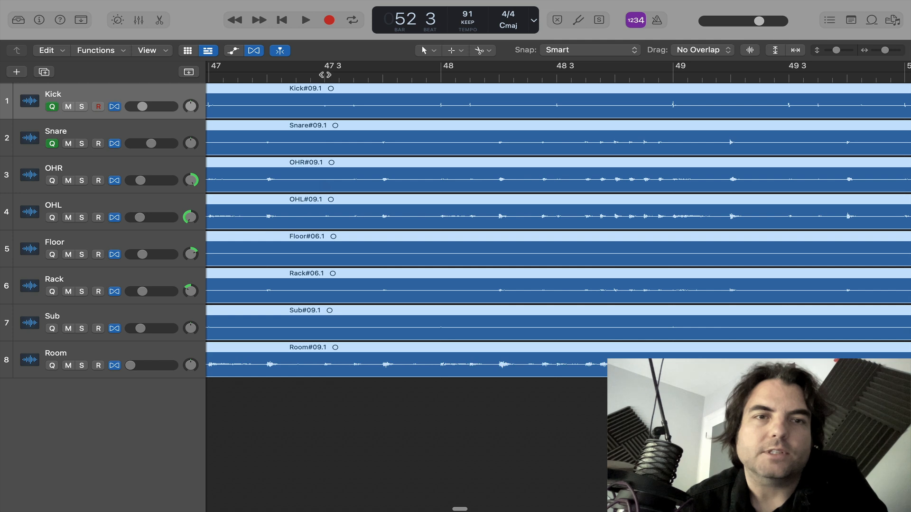